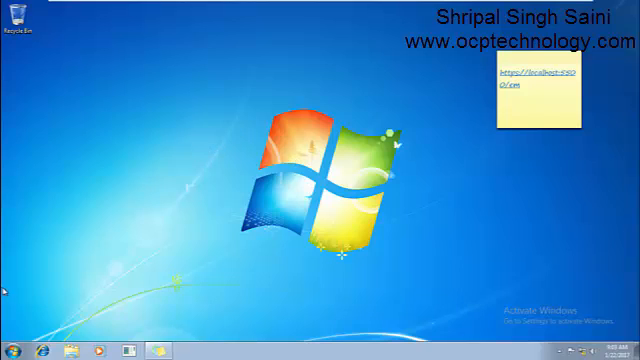
{"action": "mouse_move", "coordinate": [32, 84]}
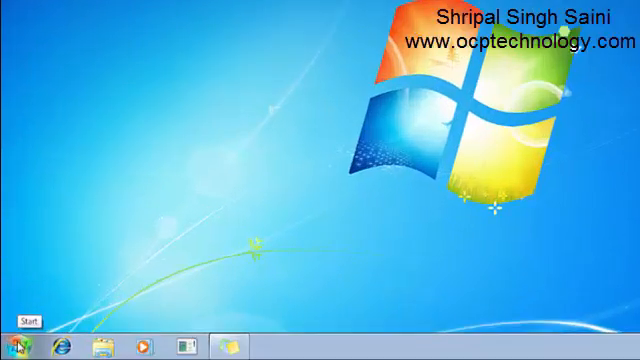
Send the SQL Developer shortcut from Oracle - OraDB12Home1 > Application Development to the desktop
{"action": "left_click", "coordinate": [28, 320]}
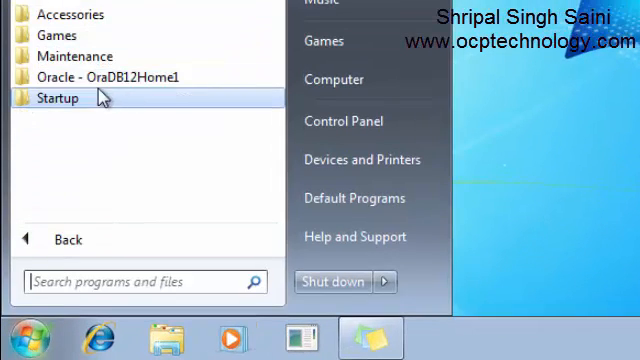
{"action": "left_click", "coordinate": [100, 76]}
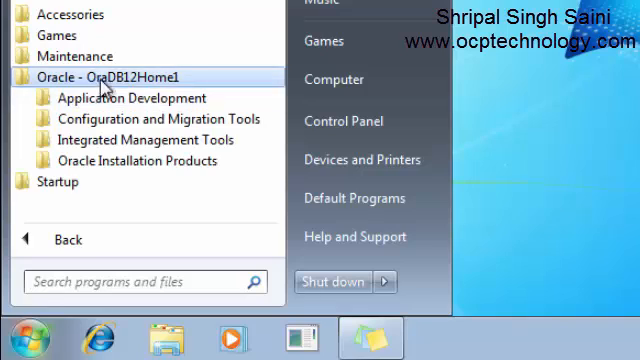
{"action": "mouse_move", "coordinate": [120, 98]}
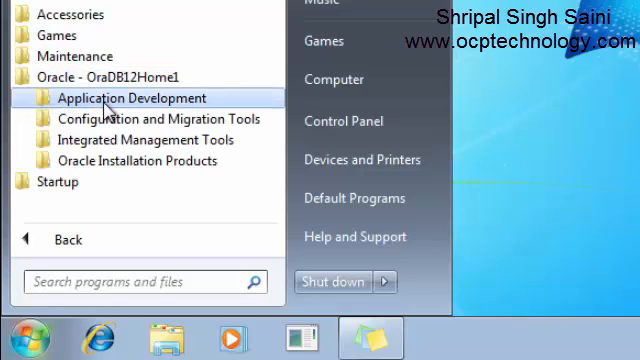
{"action": "left_click", "coordinate": [128, 96]}
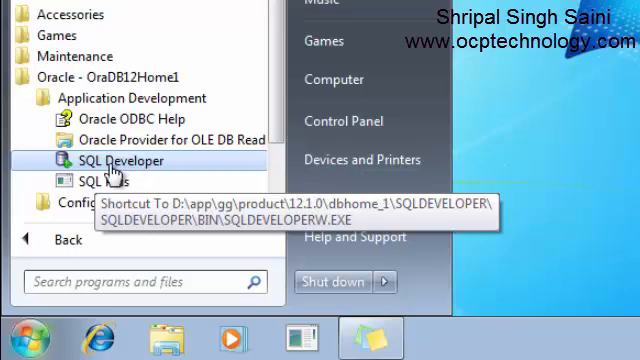
{"action": "right_click", "coordinate": [100, 160]}
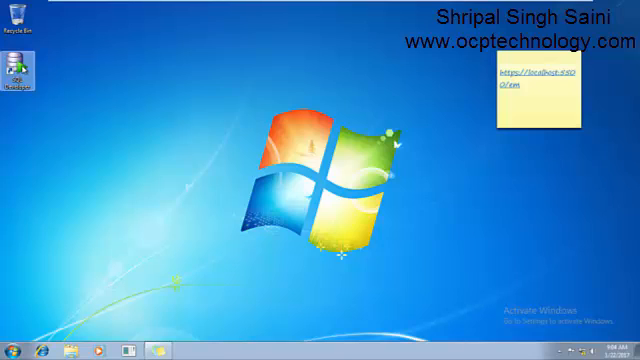
{"action": "mouse_move", "coordinate": [30, 76]}
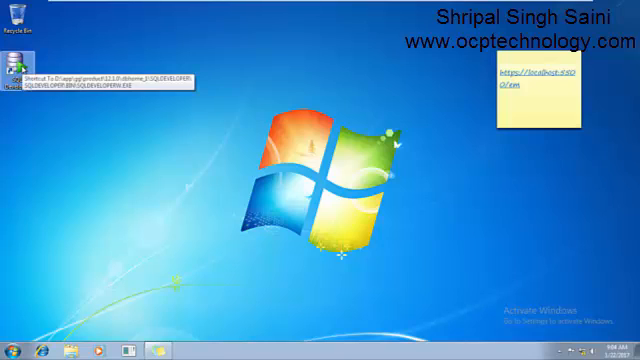
Launch SQL Developer from its desktop shortcut and allow it in the UAC prompt
{"action": "double_click", "coordinate": [22, 62]}
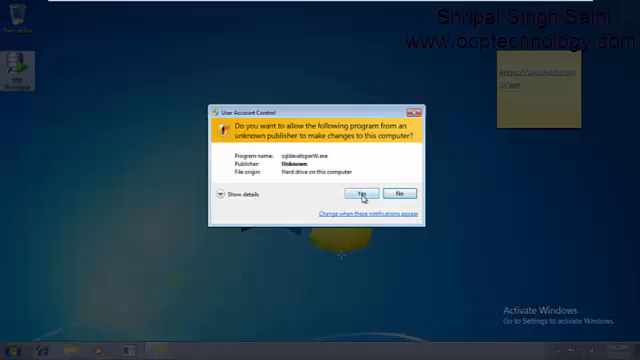
{"action": "left_click", "coordinate": [366, 192]}
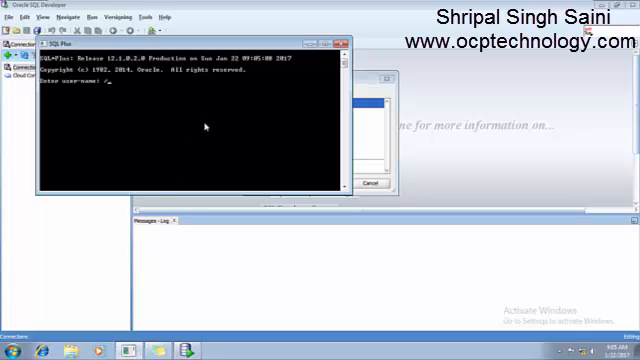
Connect '/ as sysdba' and query name and open_mode from v$pdbs
{"action": "type", "text": "/ as sysdba"}
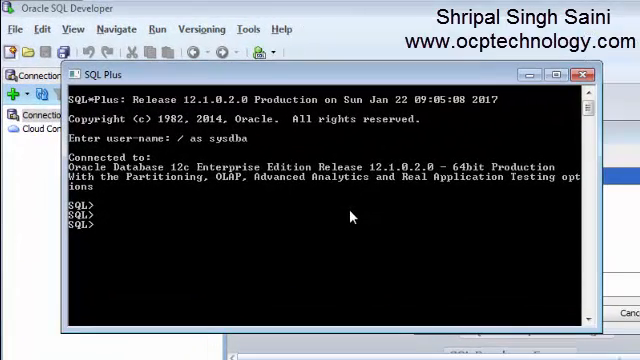
{"action": "type", "text": "select"}
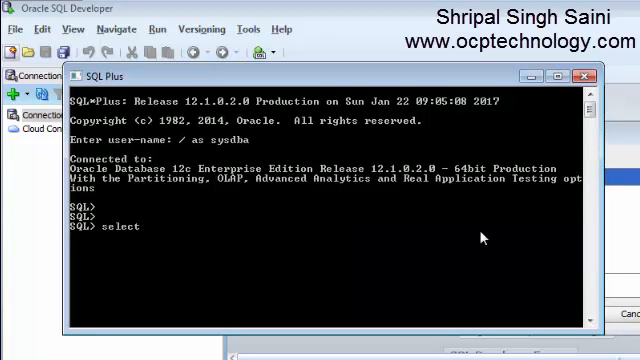
{"action": "type", "text": "name,"}
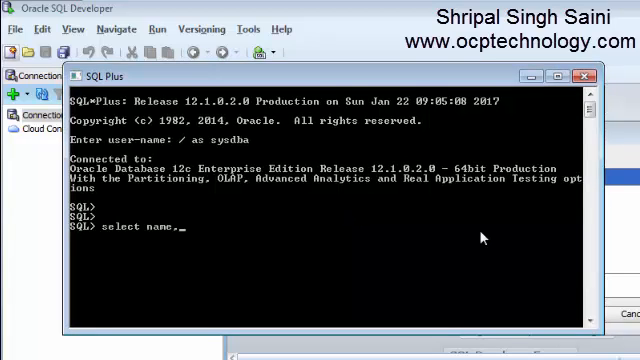
{"action": "type", "text": "open_m"}
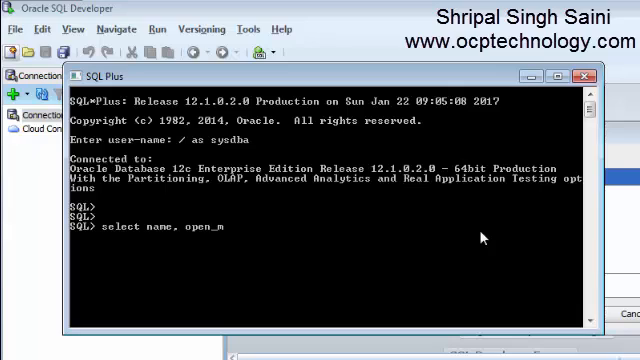
{"action": "type", "text": "de from"}
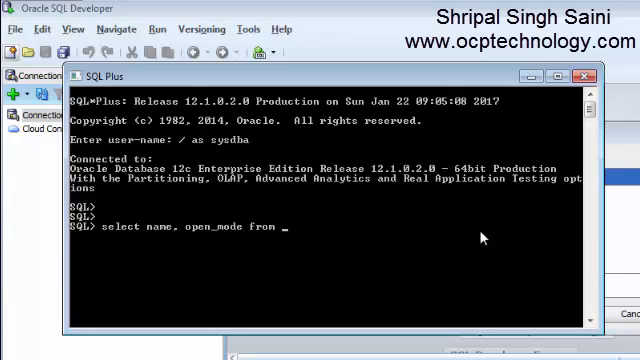
{"action": "type", "text": "v$pdb1"}
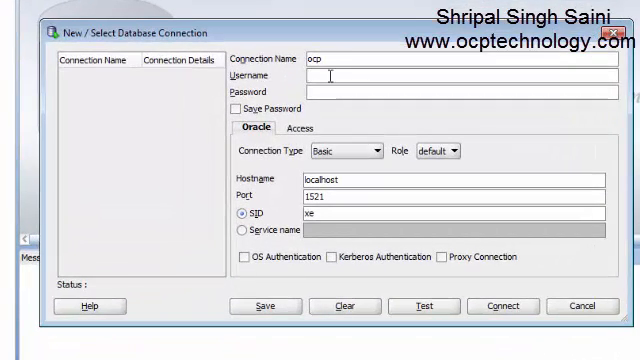
Enter user scott with saved password and service name pdborcl, then test the connection successfully
{"action": "type", "text": "scott"}
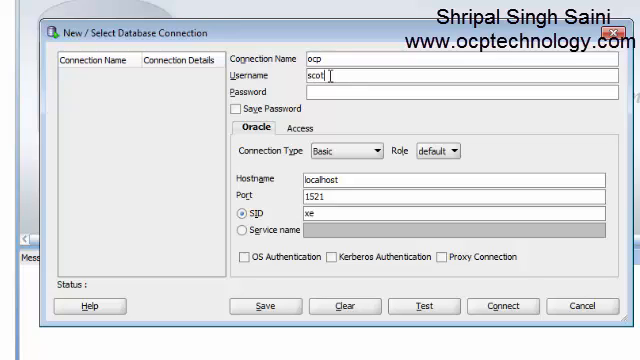
{"action": "type", "text": "••••"}
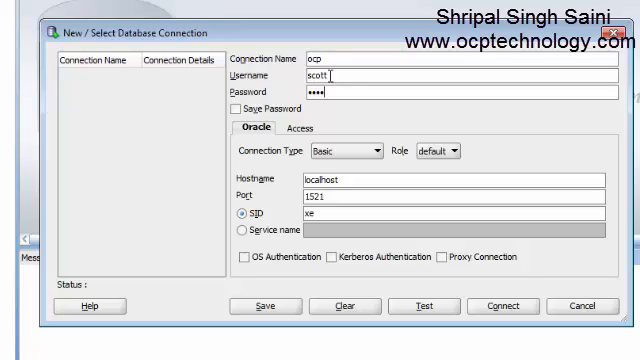
{"action": "type", "text": "•"}
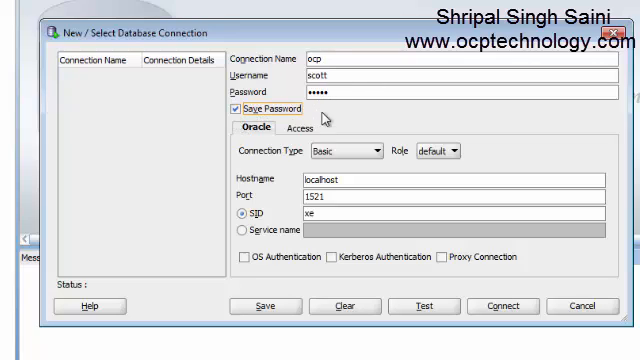
{"action": "mouse_move", "coordinate": [278, 236]}
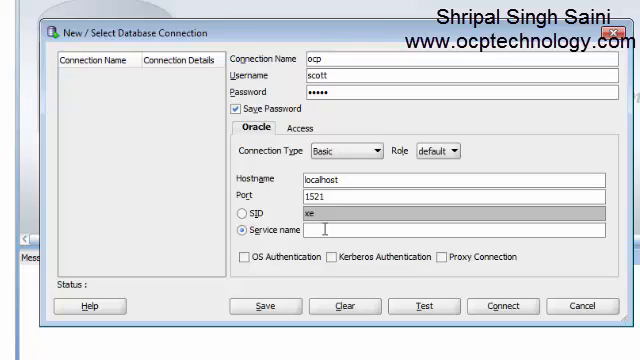
{"action": "type", "text": "pdborcl"}
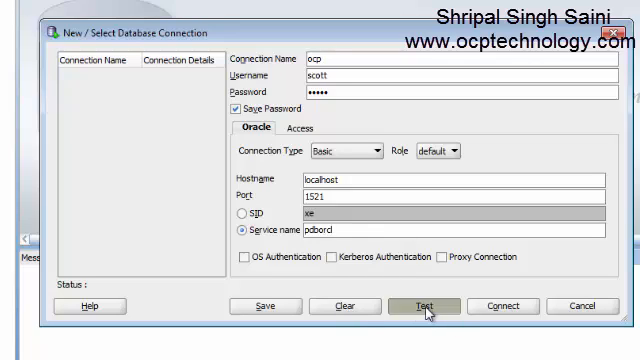
{"action": "left_click", "coordinate": [412, 304]}
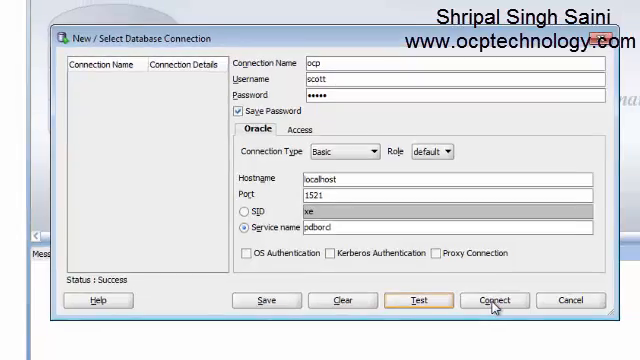
Connect as scott, run 'show user' in the worksheet, and start a second connection
{"action": "left_click", "coordinate": [492, 300]}
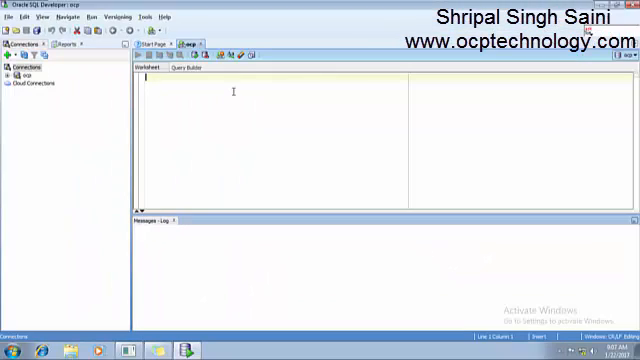
{"action": "type", "text": "show u"}
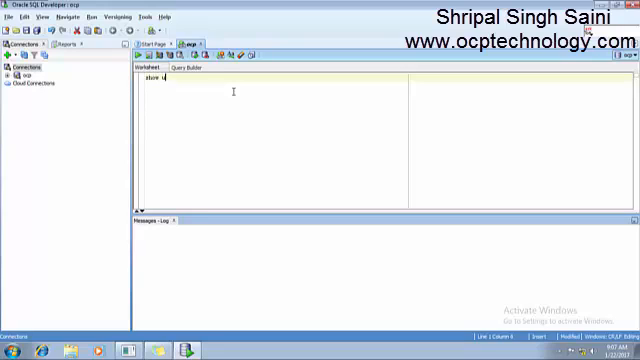
{"action": "type", "text": "user"}
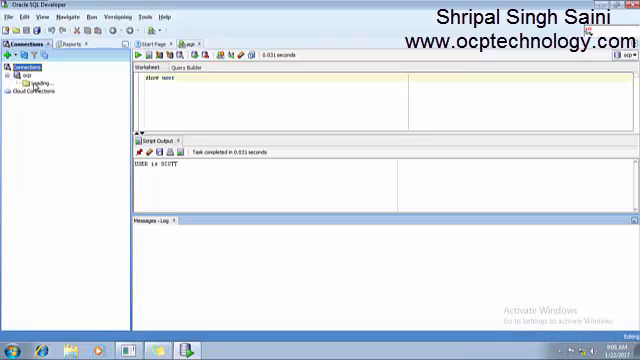
{"action": "left_click", "coordinate": [16, 56]}
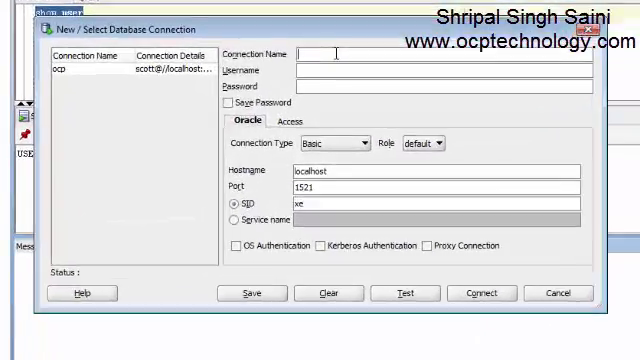
Name the connection admin with user sys and a saved password
{"action": "type", "text": "a"}
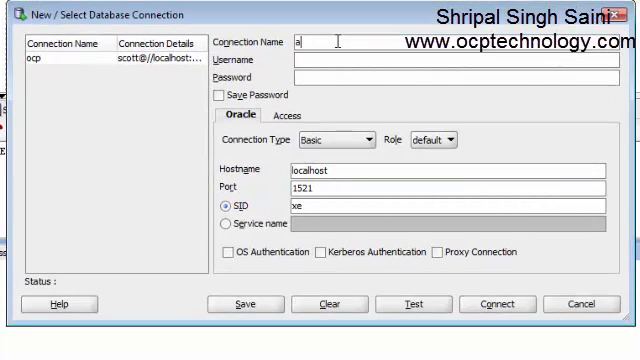
{"action": "type", "text": "dmin"}
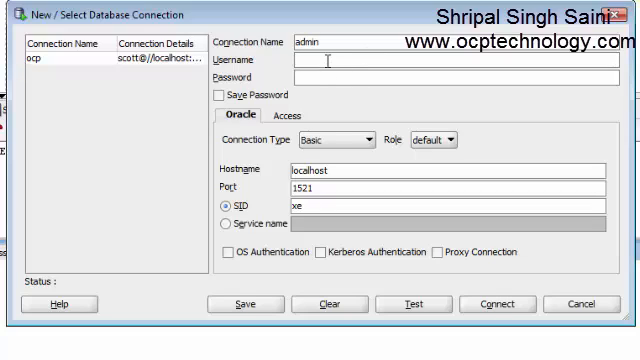
{"action": "type", "text": "sys"}
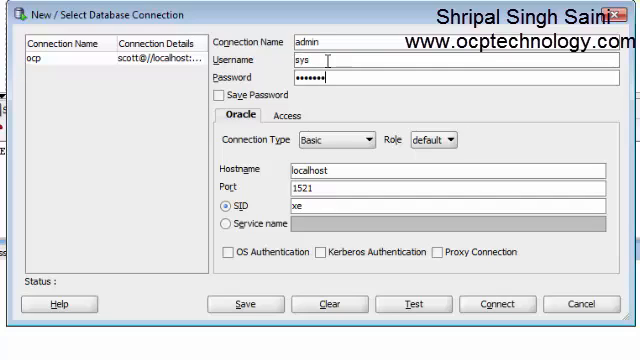
{"action": "type", "text": "*"}
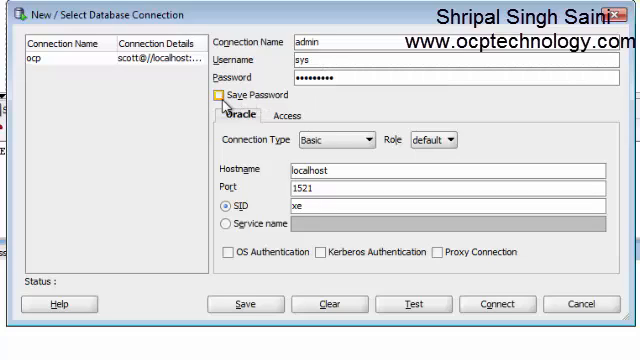
{"action": "left_click", "coordinate": [220, 90]}
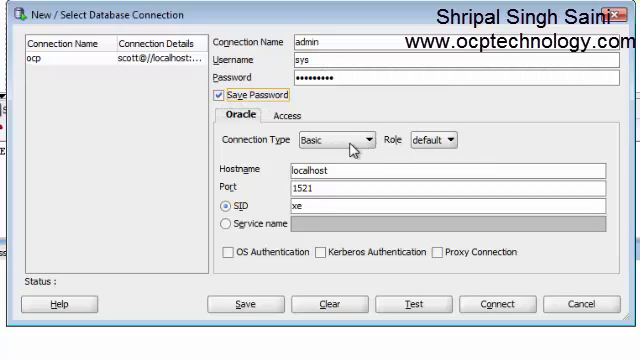
Set connection type TNS with network alias PDBORCL and connect as sys
{"action": "left_click", "coordinate": [432, 140]}
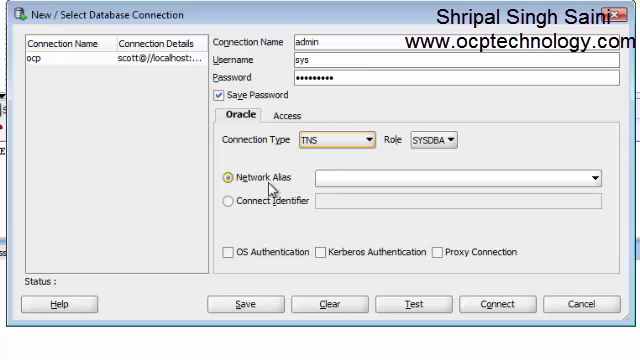
{"action": "left_click", "coordinate": [608, 180]}
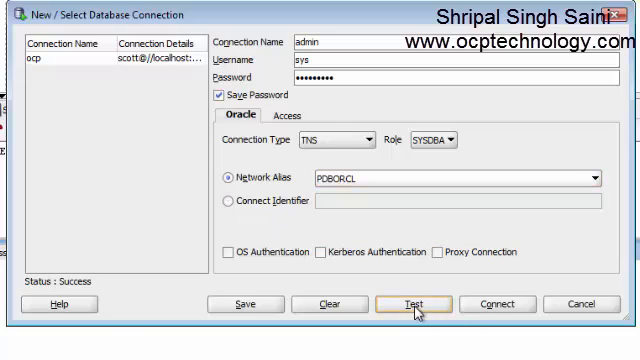
{"action": "mouse_move", "coordinate": [112, 284]}
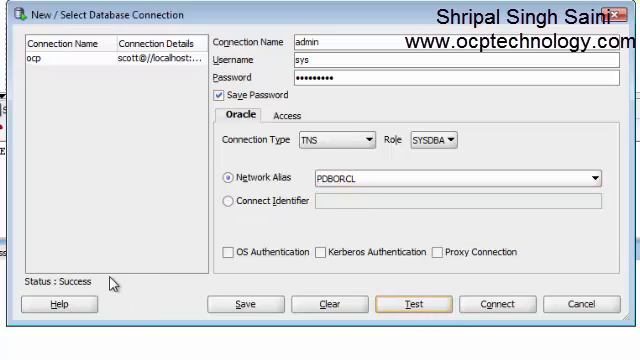
{"action": "left_click", "coordinate": [510, 304]}
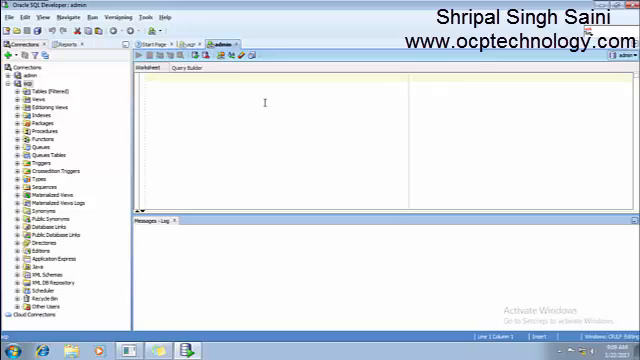
Enter 'show user' in the admin worksheet
{"action": "type", "text": "show user"}
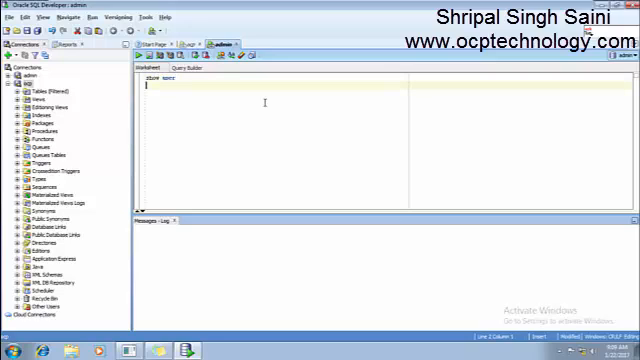